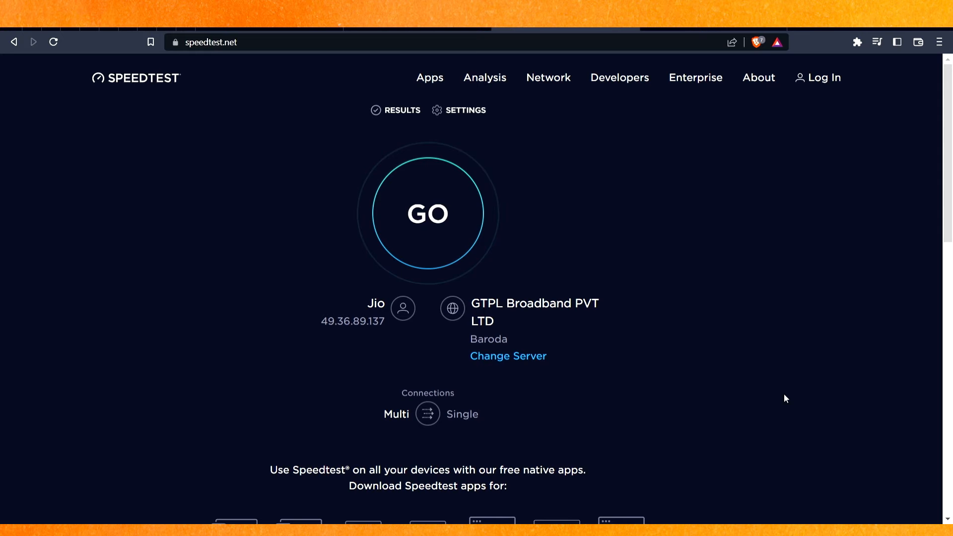
{"action": "mouse_move", "coordinate": [561, 356]}
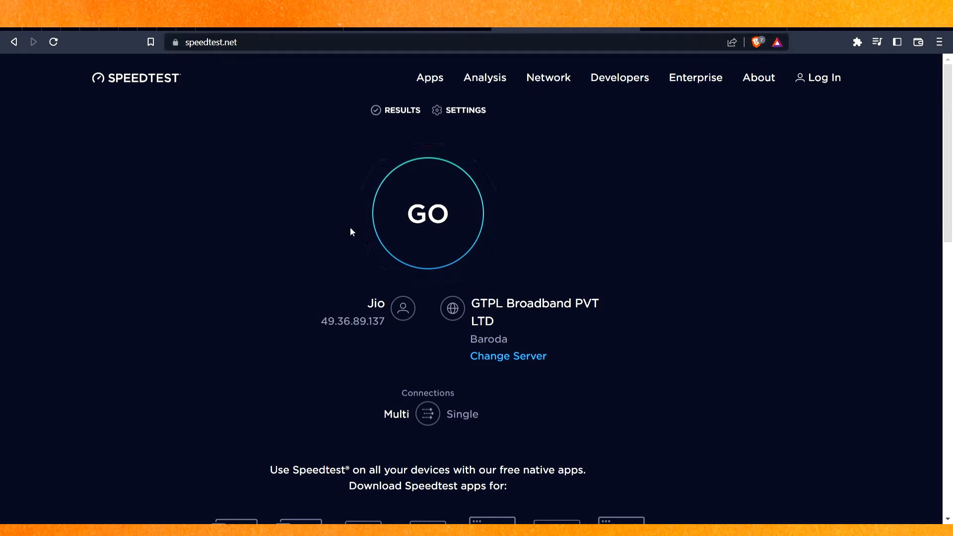
Start the Speedtest run and watch the ping (8 ms) and download measurement.
{"action": "left_click", "coordinate": [427, 214]}
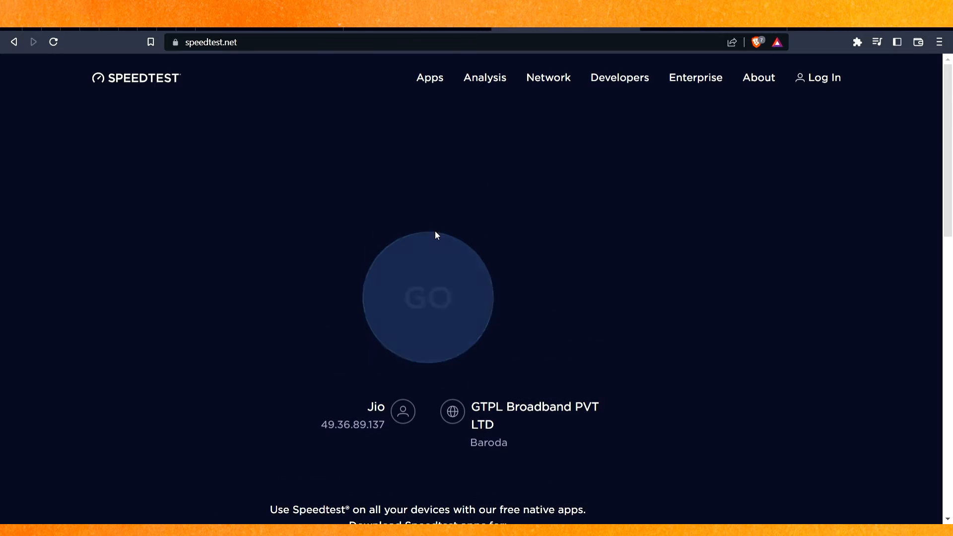
{"action": "left_click", "coordinate": [426, 297]}
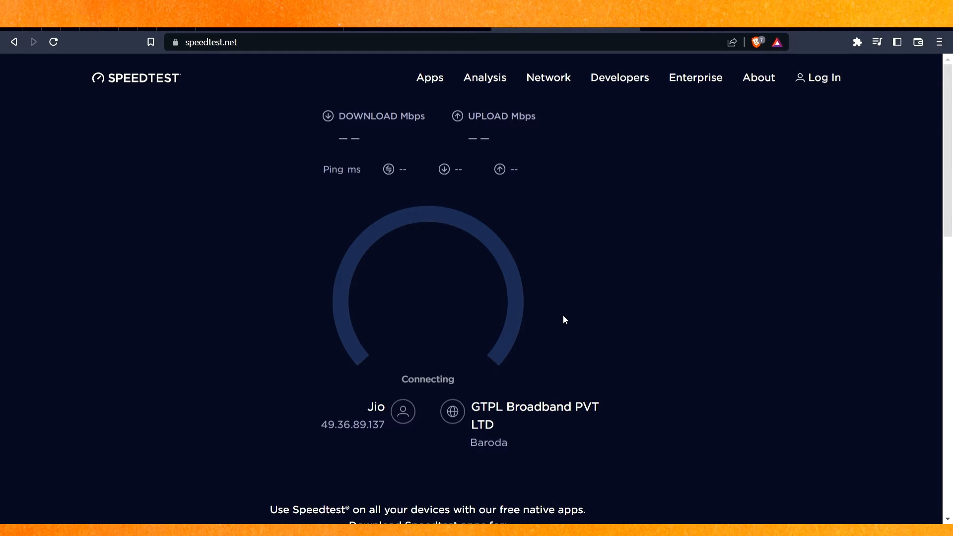
{"action": "mouse_move", "coordinate": [435, 303]}
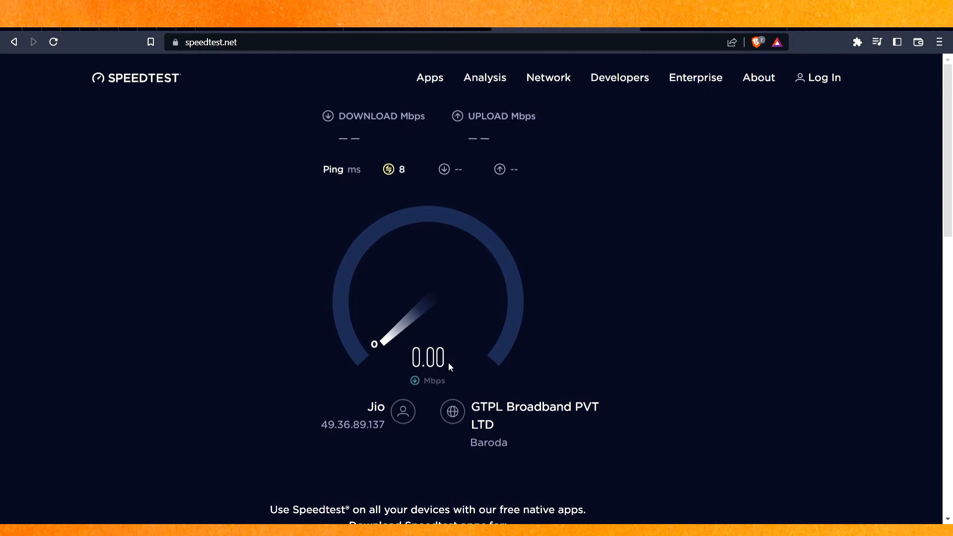
{"action": "scroll", "scroll_direction": "down", "scroll_amount": 3}
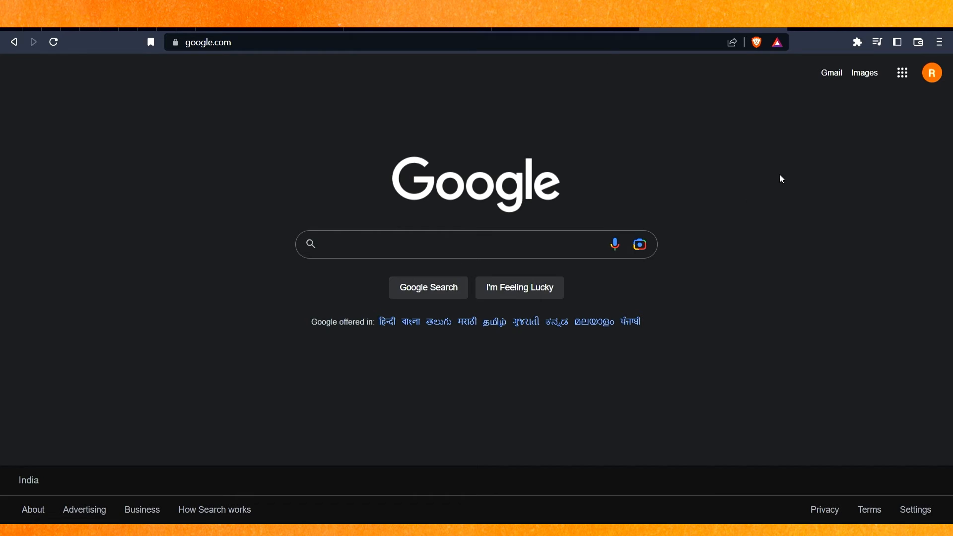
{"action": "mouse_move", "coordinate": [942, 54]}
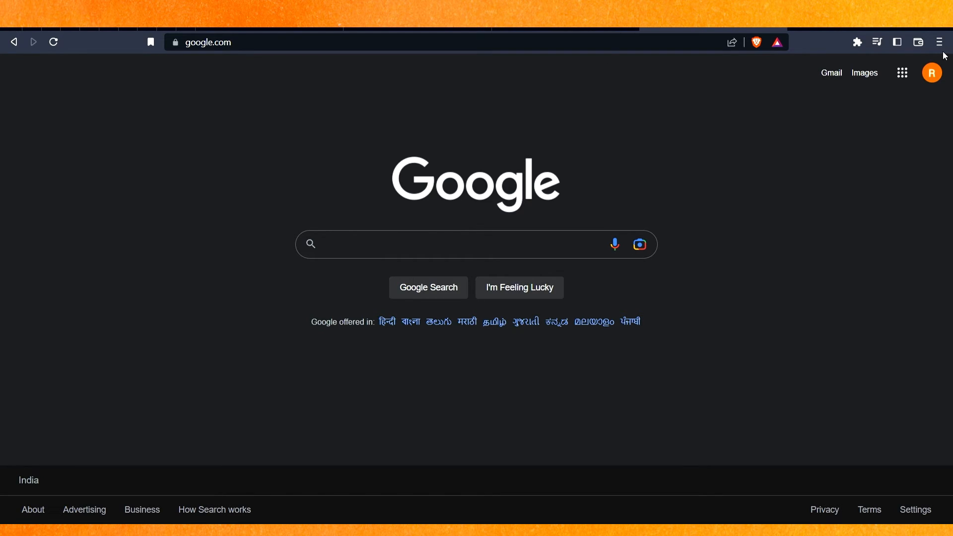
{"action": "mouse_move", "coordinate": [939, 41]}
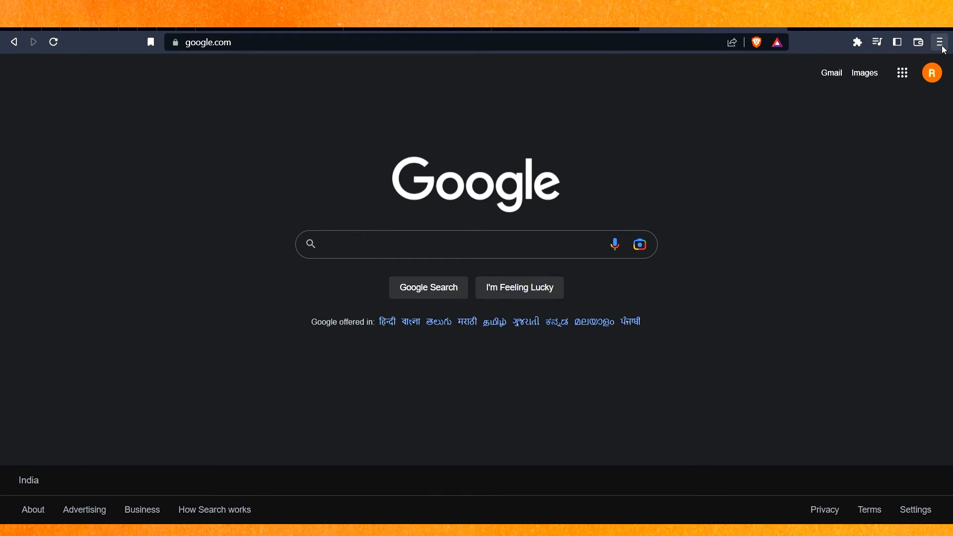
{"action": "mouse_move", "coordinate": [866, 196]}
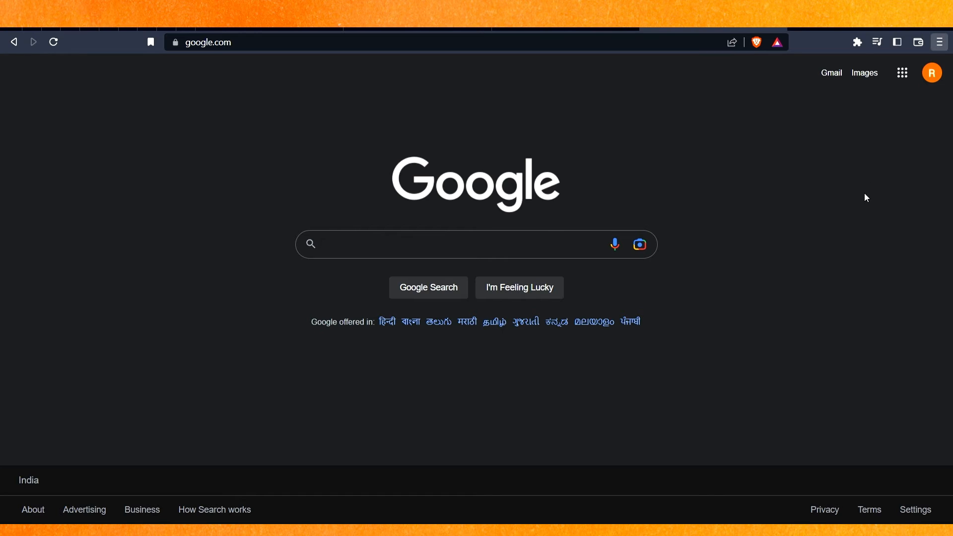
Focus the Google search field on the homepage.
{"action": "left_click", "coordinate": [426, 244]}
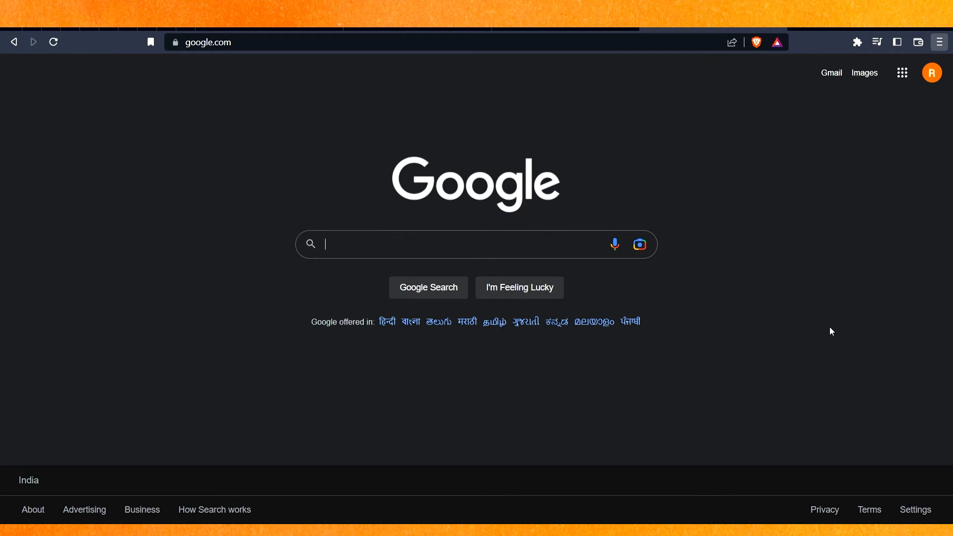
{"action": "mouse_move", "coordinate": [838, 329]}
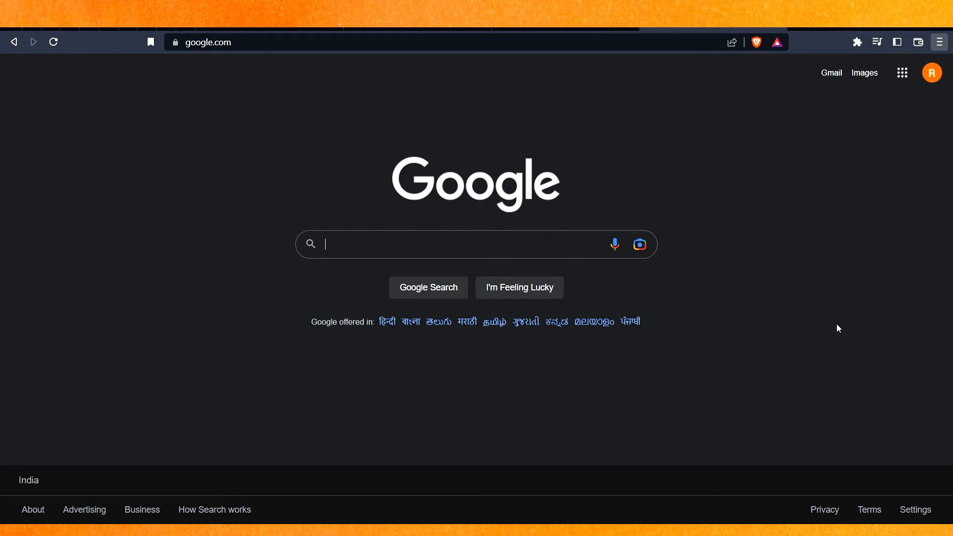
{"action": "mouse_move", "coordinate": [846, 327]}
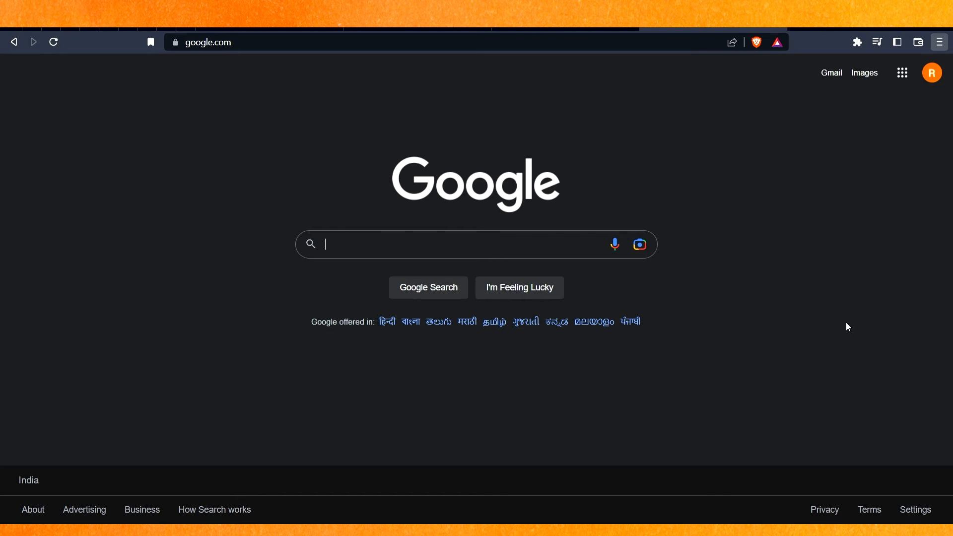
{"action": "mouse_move", "coordinate": [841, 330]}
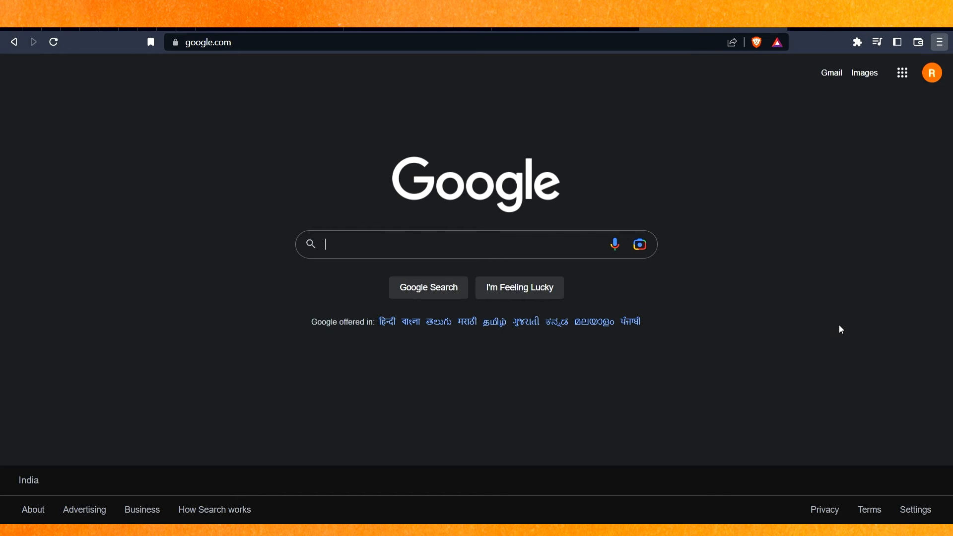
{"action": "mouse_move", "coordinate": [766, 332]}
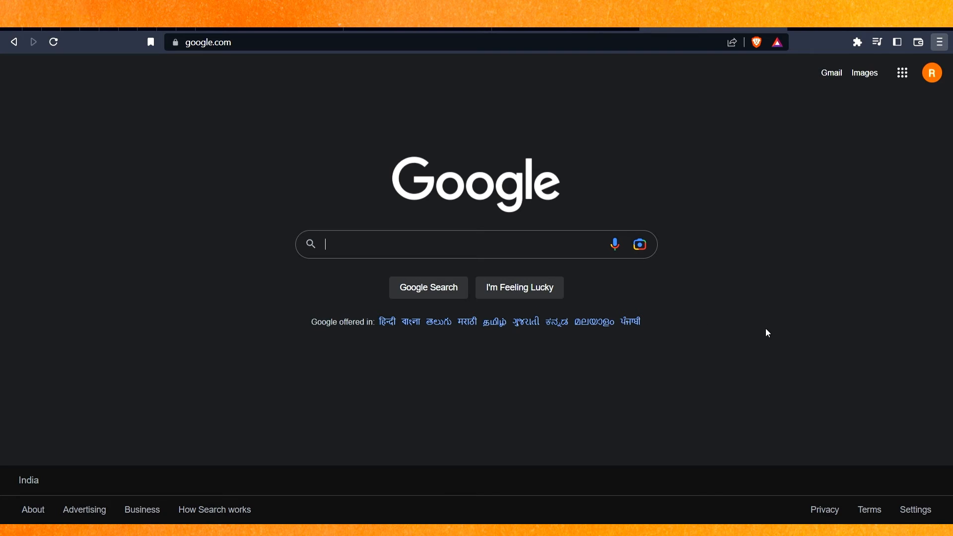
{"action": "mouse_move", "coordinate": [727, 342]}
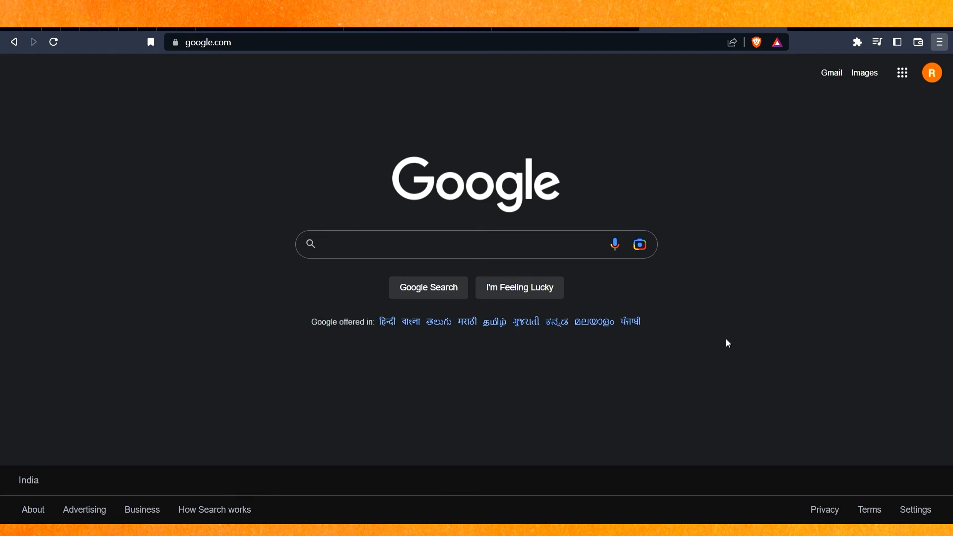
{"action": "mouse_move", "coordinate": [678, 381]}
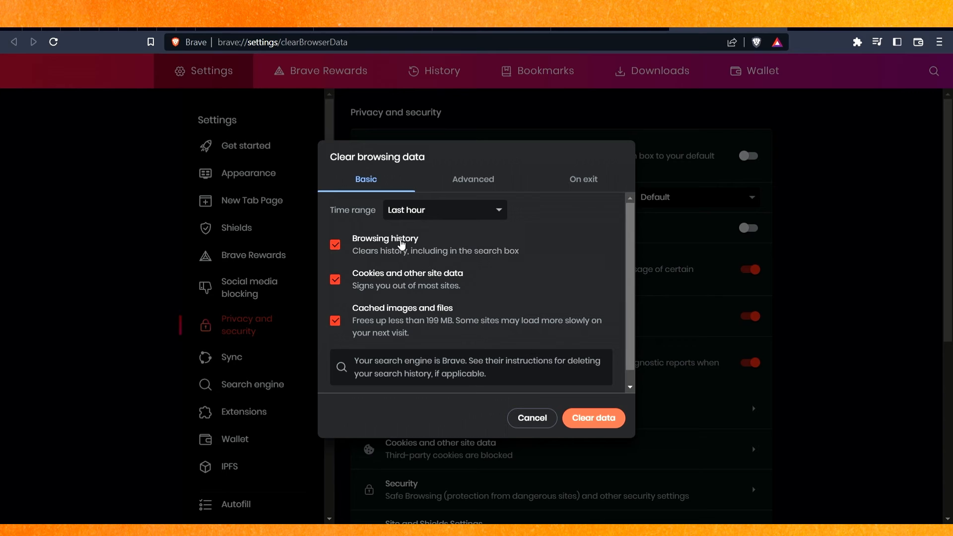
{"action": "mouse_move", "coordinate": [419, 231]}
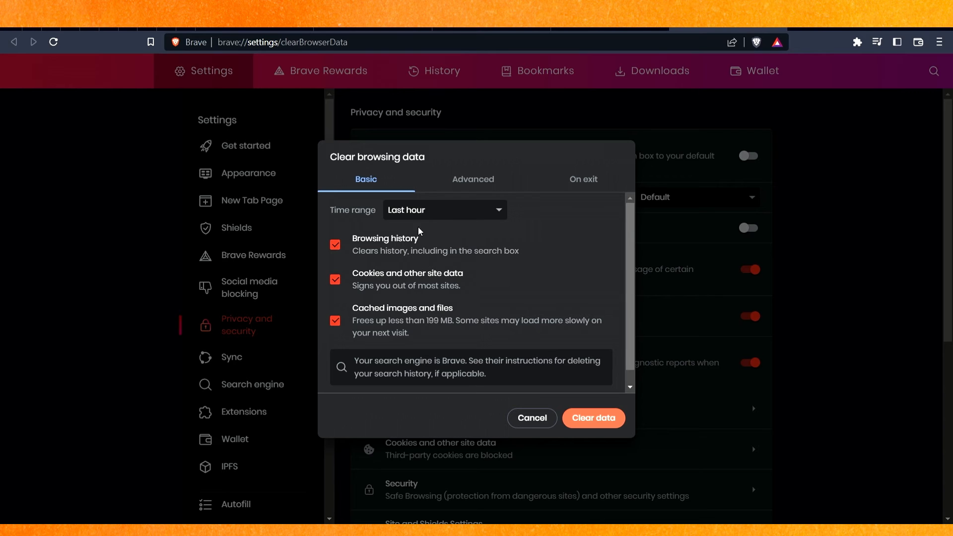
Clear last 7 days of browsing history, cookies and cached files in Brave.
{"action": "left_click", "coordinate": [443, 209]}
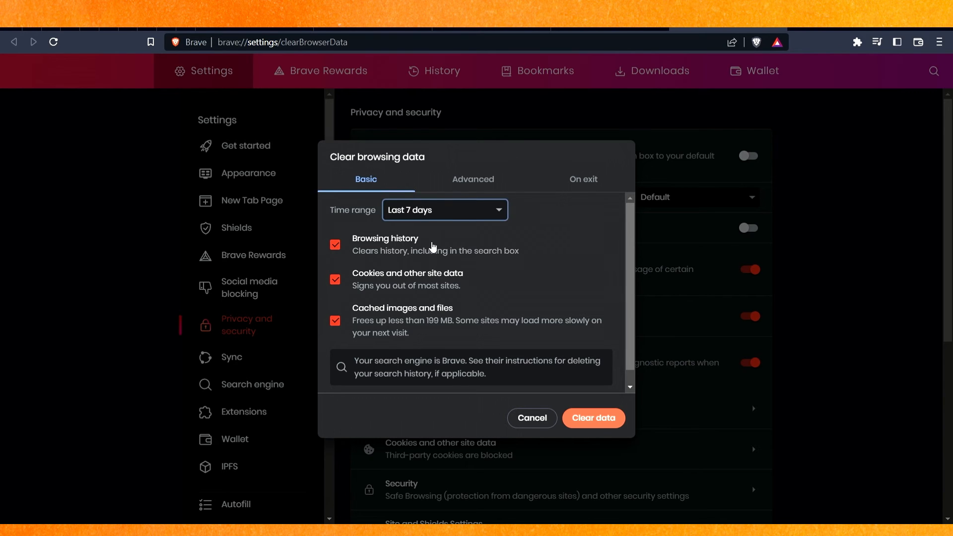
{"action": "left_click", "coordinate": [335, 245]}
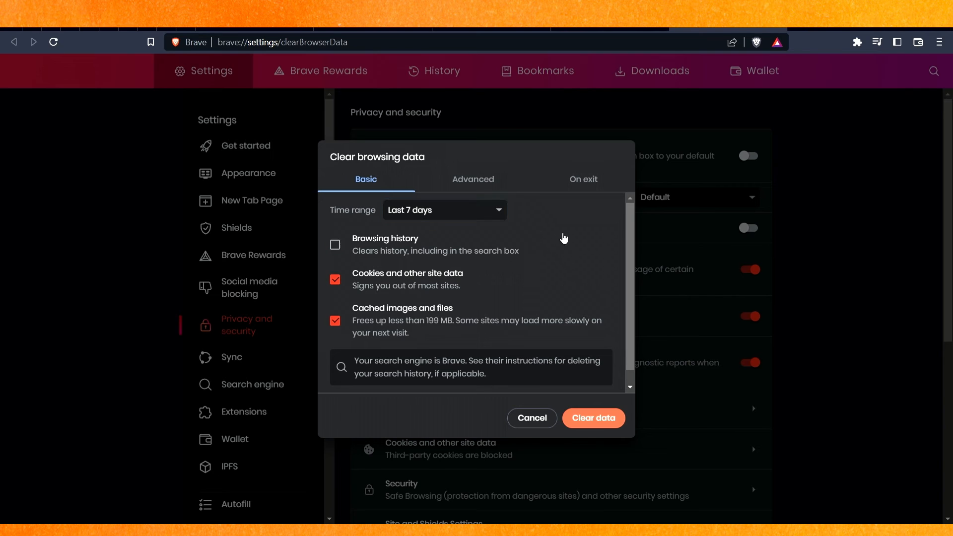
{"action": "left_click", "coordinate": [334, 244]}
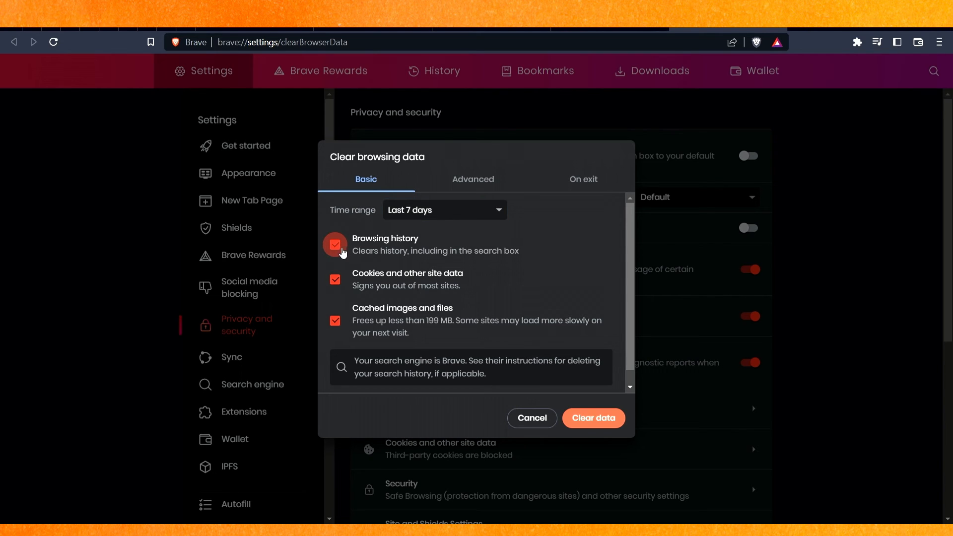
{"action": "left_click", "coordinate": [334, 245]}
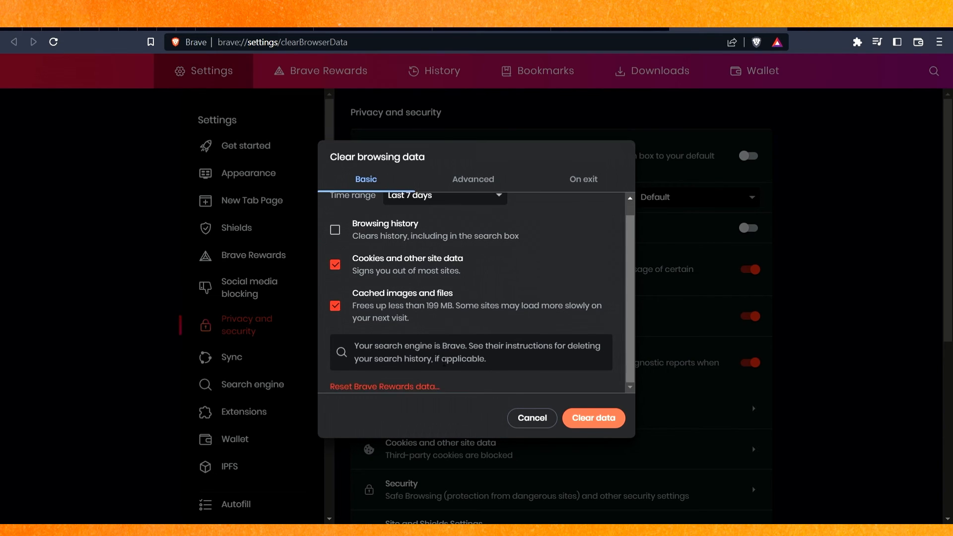
{"action": "left_click", "coordinate": [334, 229]}
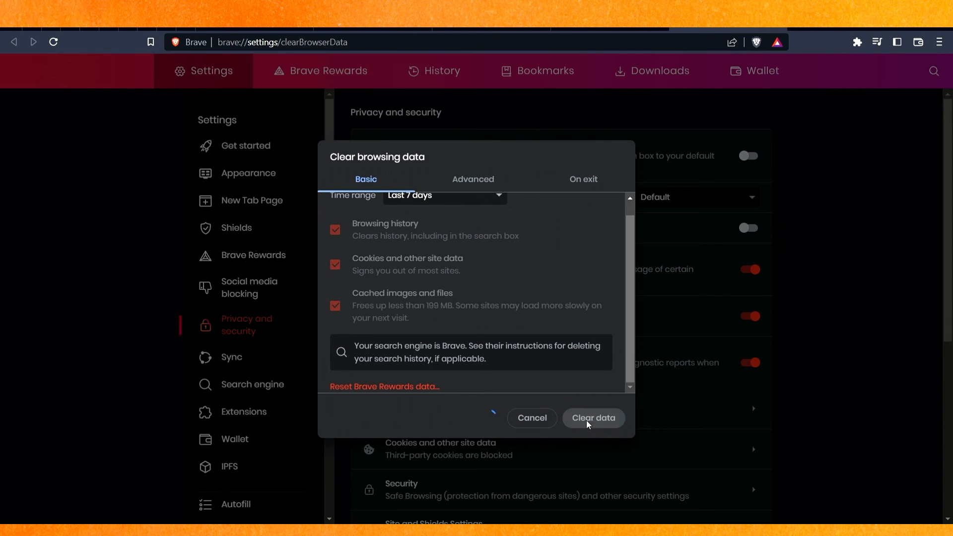
{"action": "left_click", "coordinate": [593, 418]}
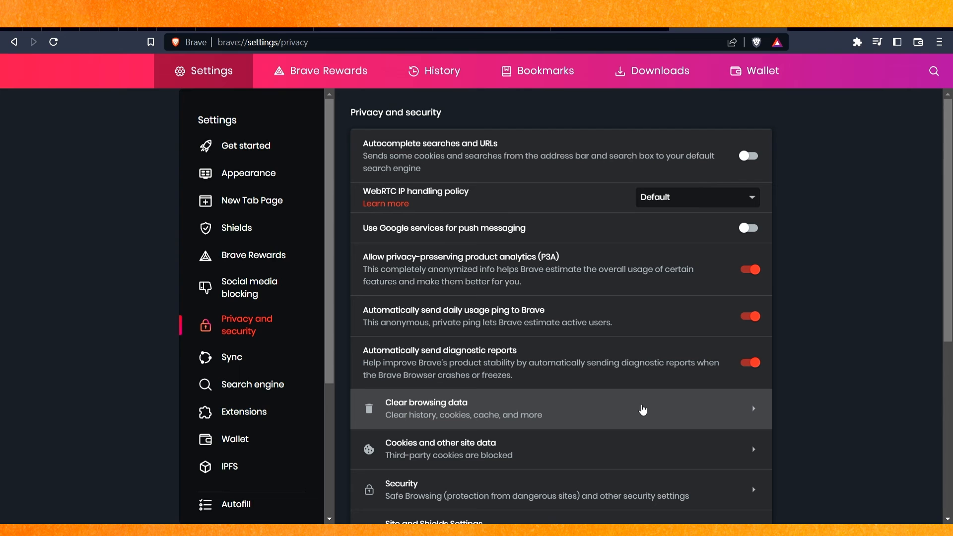
{"action": "scroll", "scroll_direction": "down", "scroll_amount": 3}
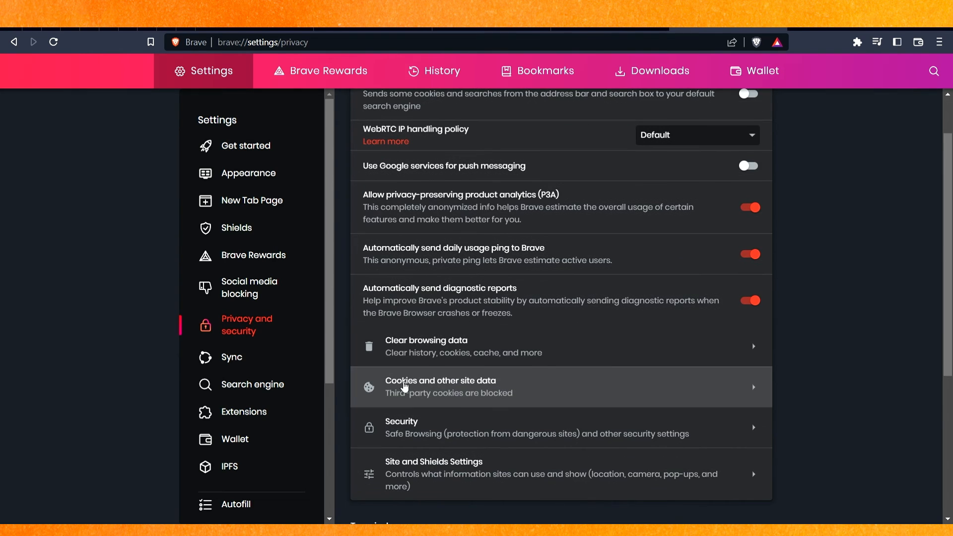
{"action": "left_click", "coordinate": [440, 386]}
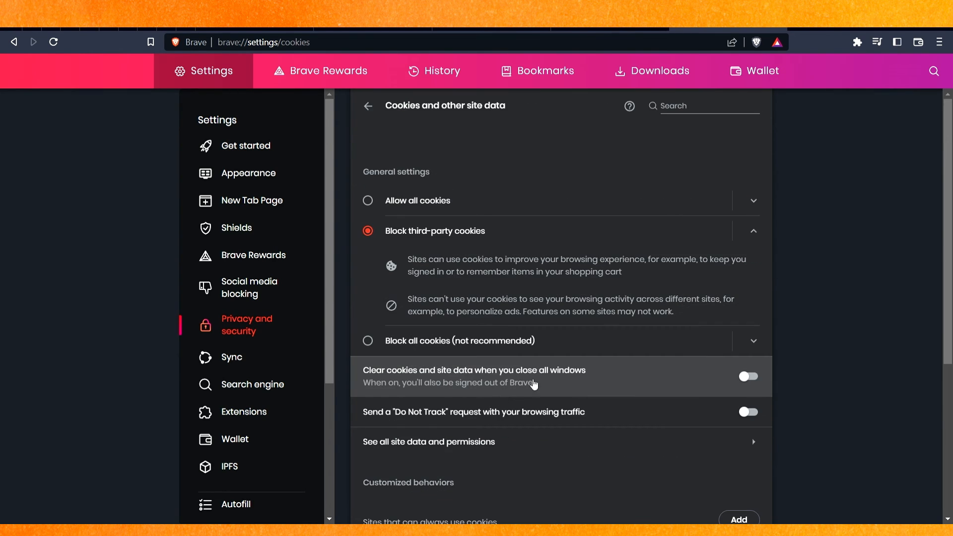
{"action": "scroll", "scroll_direction": "down", "scroll_amount": 3}
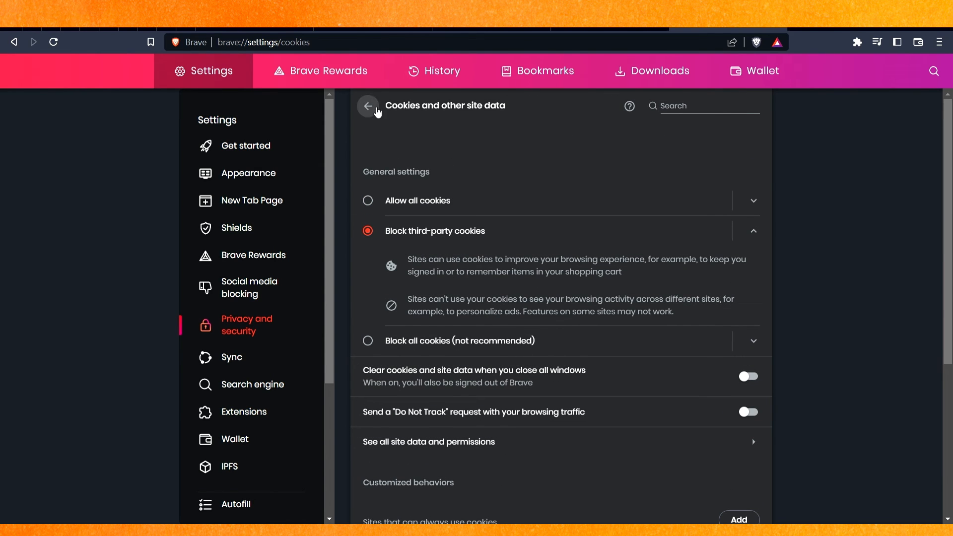
{"action": "left_click", "coordinate": [367, 106]}
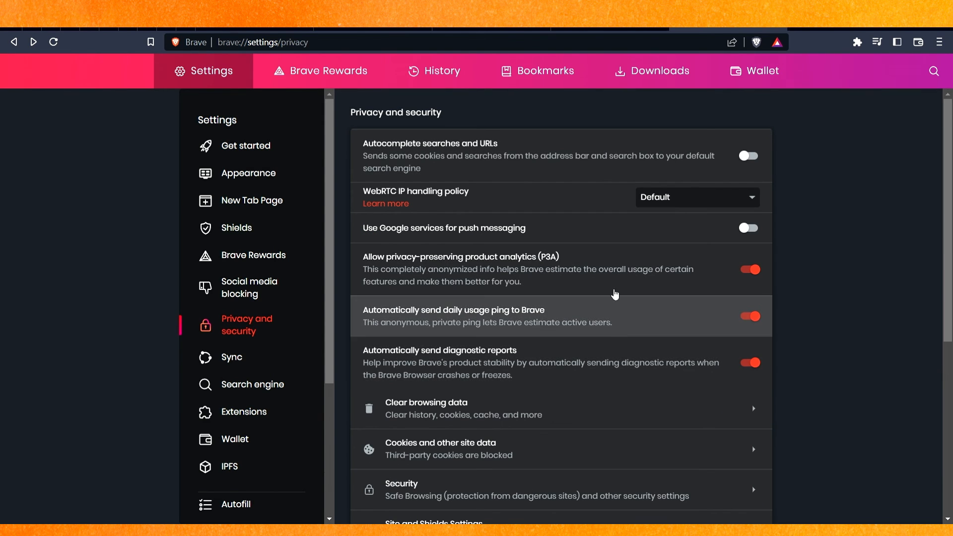
{"action": "mouse_move", "coordinate": [587, 462]}
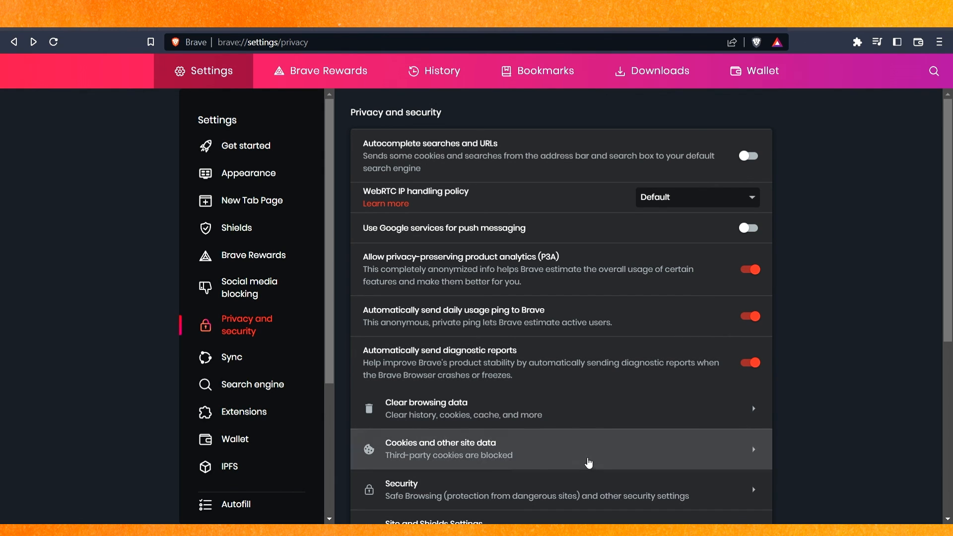
{"action": "mouse_move", "coordinate": [735, 429]}
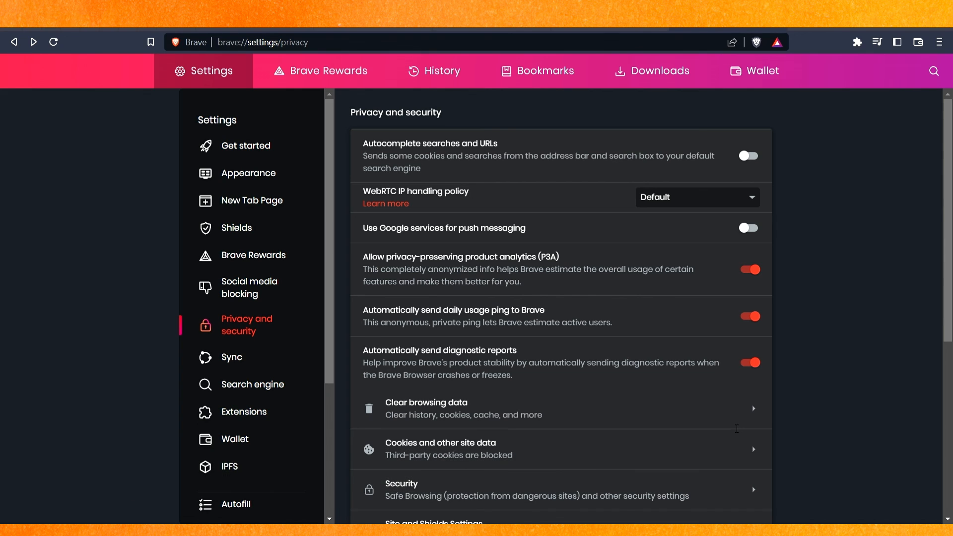
{"action": "mouse_move", "coordinate": [879, 303]}
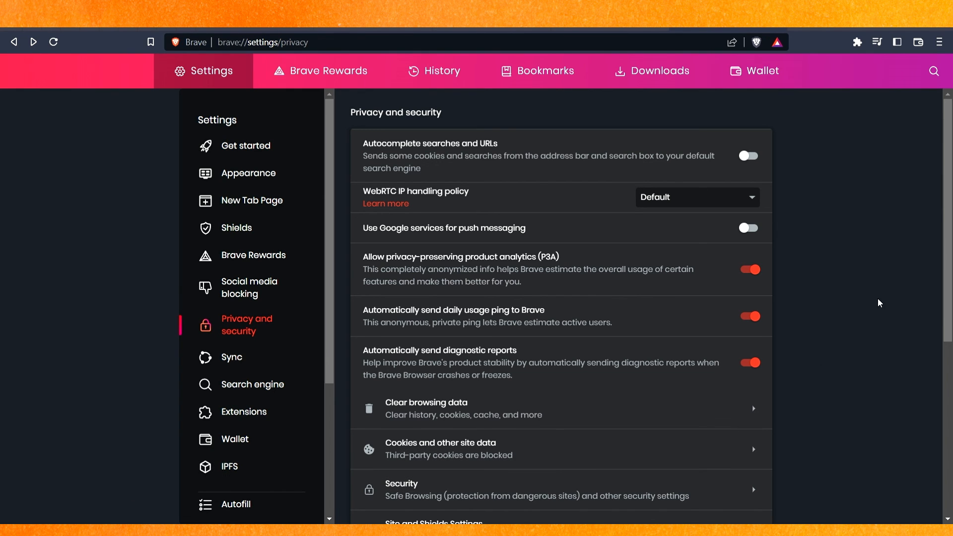